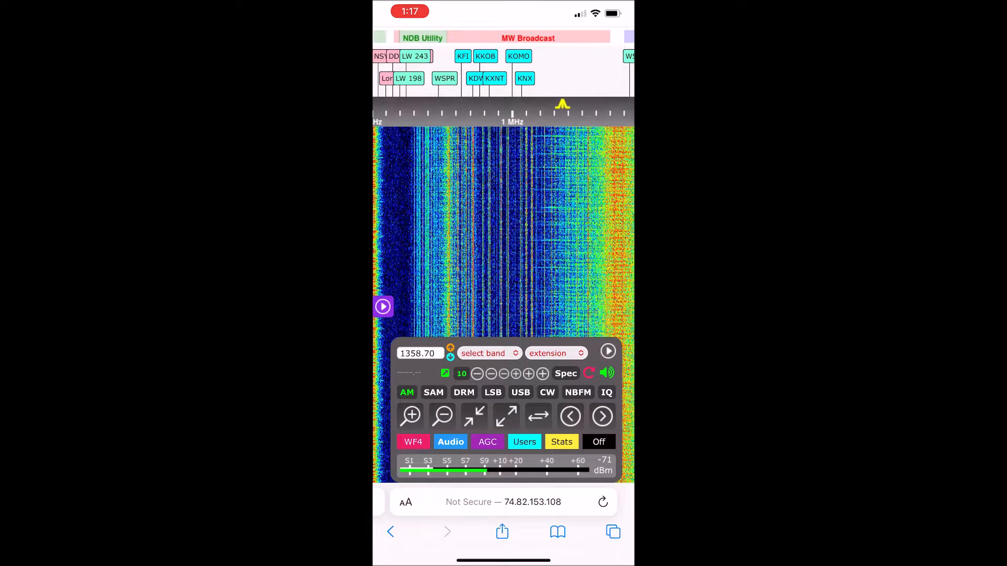
Step: Enter 720 as the new tuning frequency in place of 1358.70 kHz
left_click(421, 353)
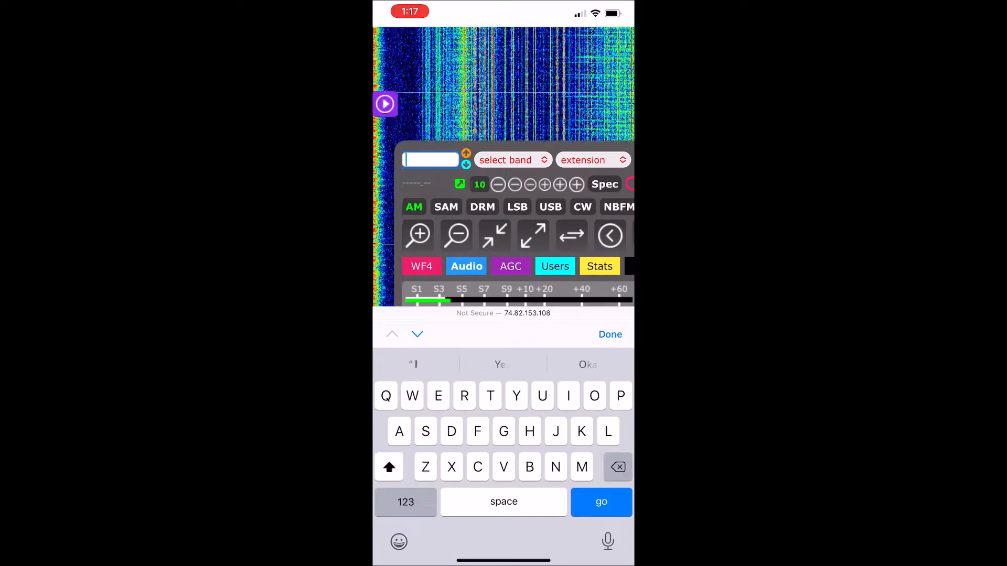
type("720.00")
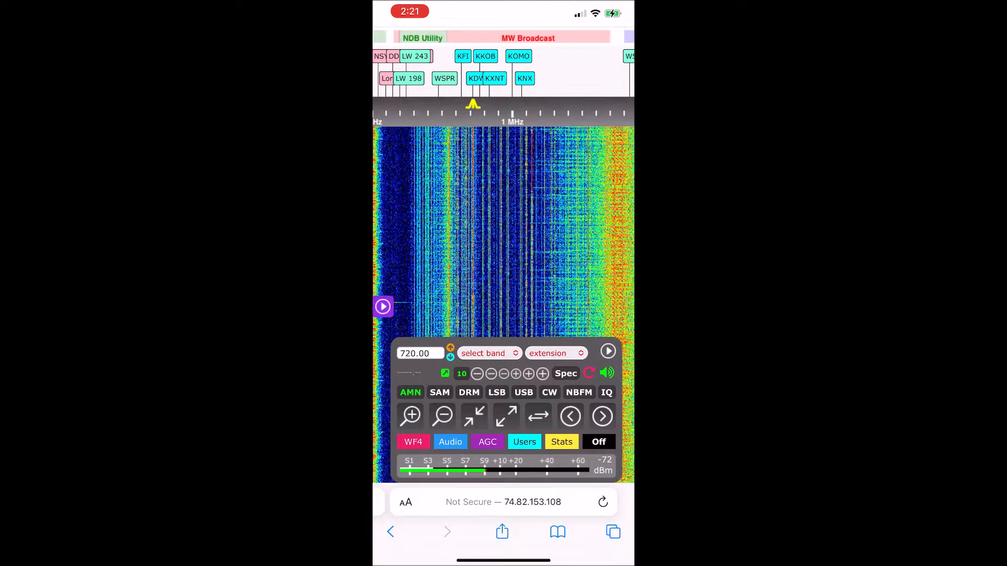
Step: Show the audio settings panel (noise, volume, pan, squelch) while tuned to 720.00 kHz AM
left_click(449, 441)
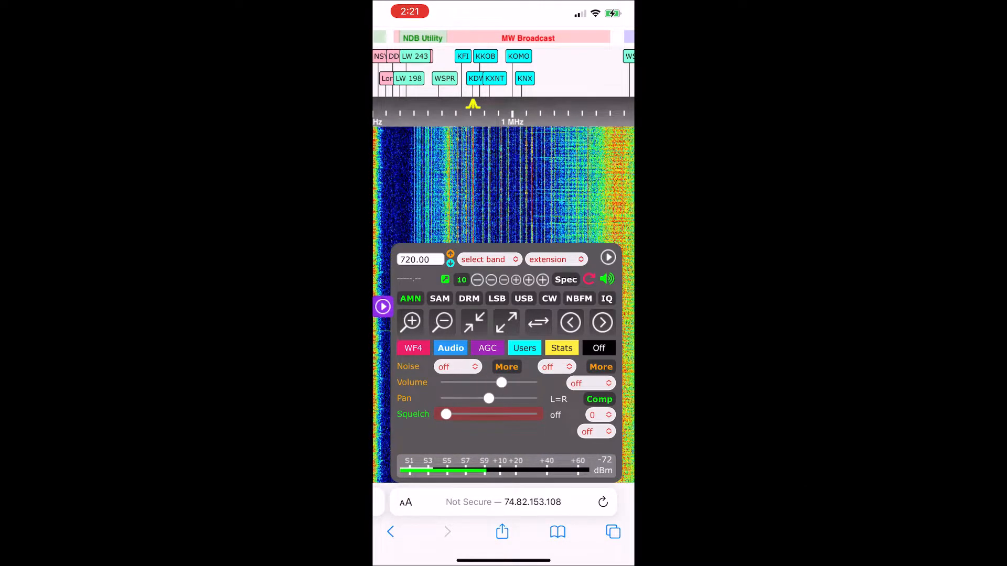